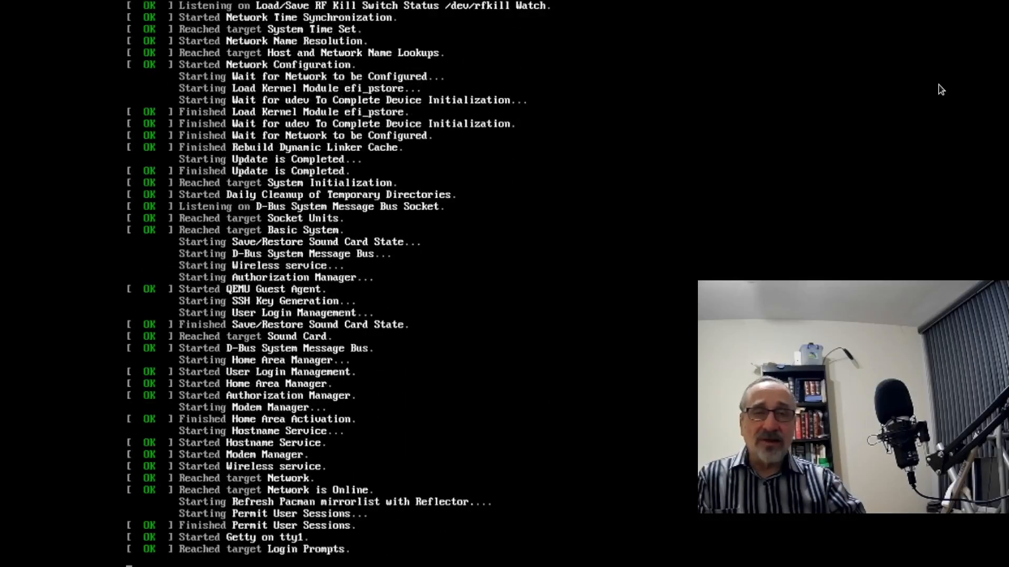
Step: Wait for the Arch live boot to finish and reach the root@archiso shell prompt
{"action": "scroll", "scroll_direction": "down", "scroll_amount": 3}
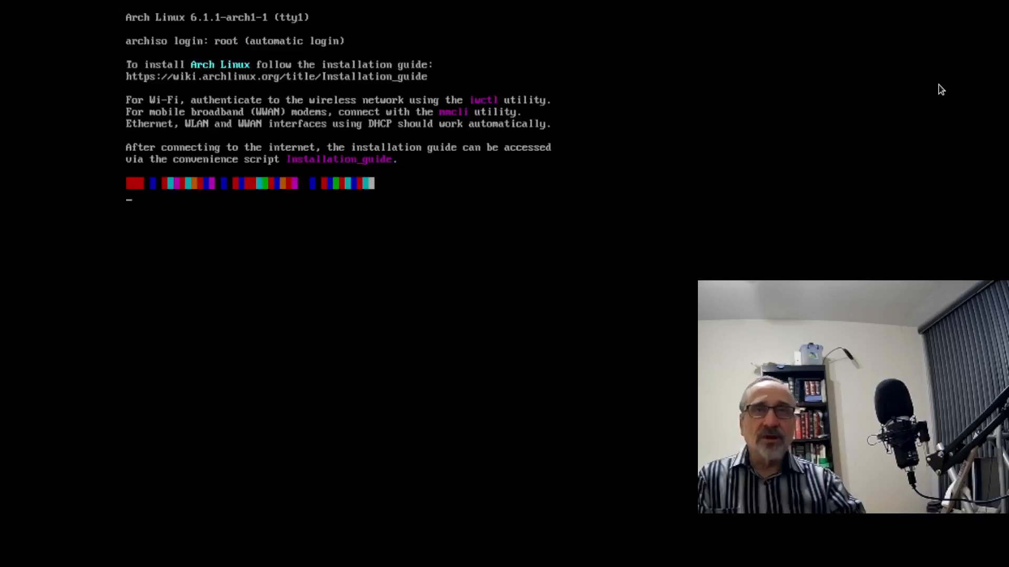
{"action": "key", "text": "Return"}
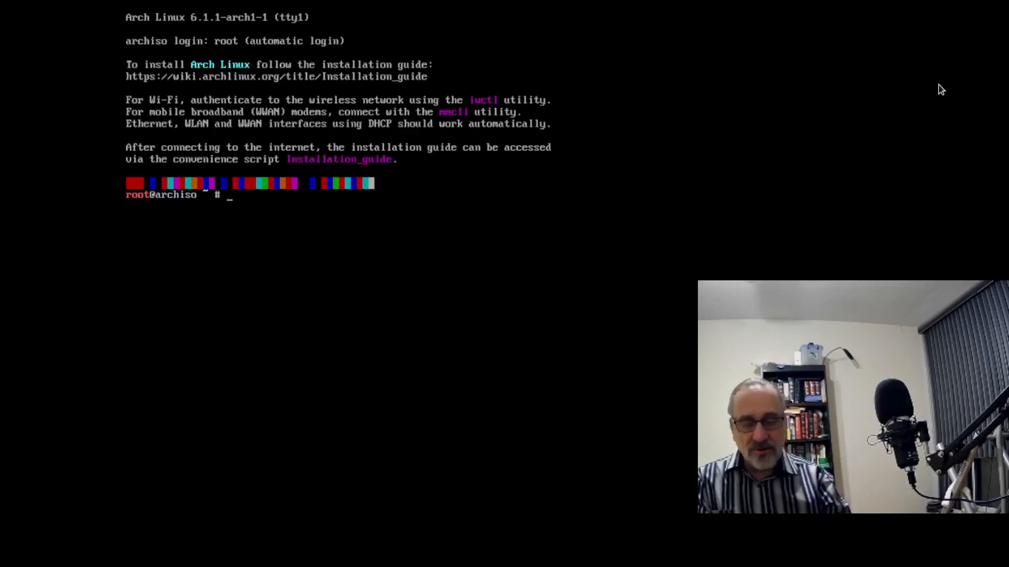
Step: Enlarge the console text with setfont ter-132n
{"action": "type", "text": "setfon"}
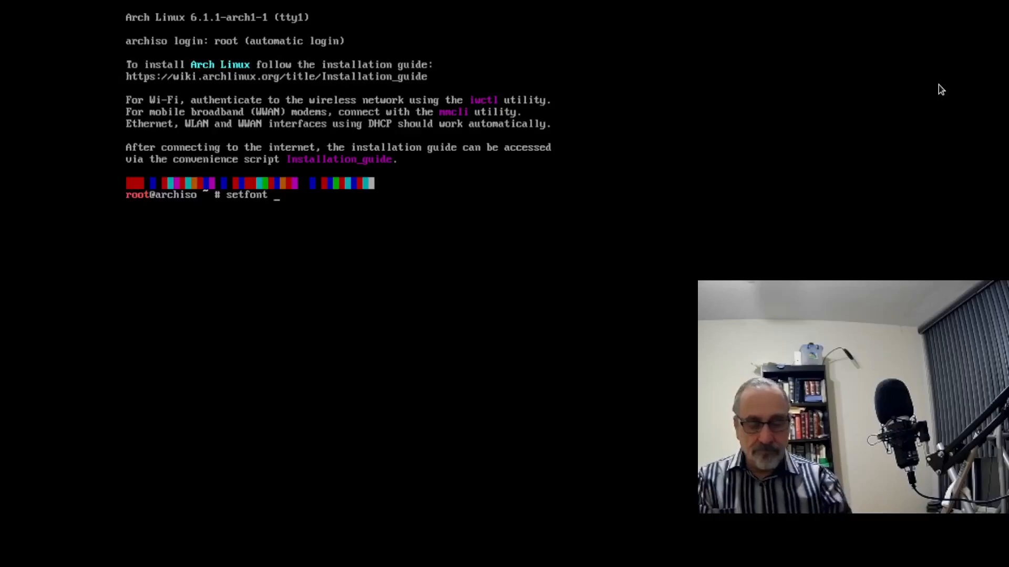
{"action": "type", "text": "ter-"}
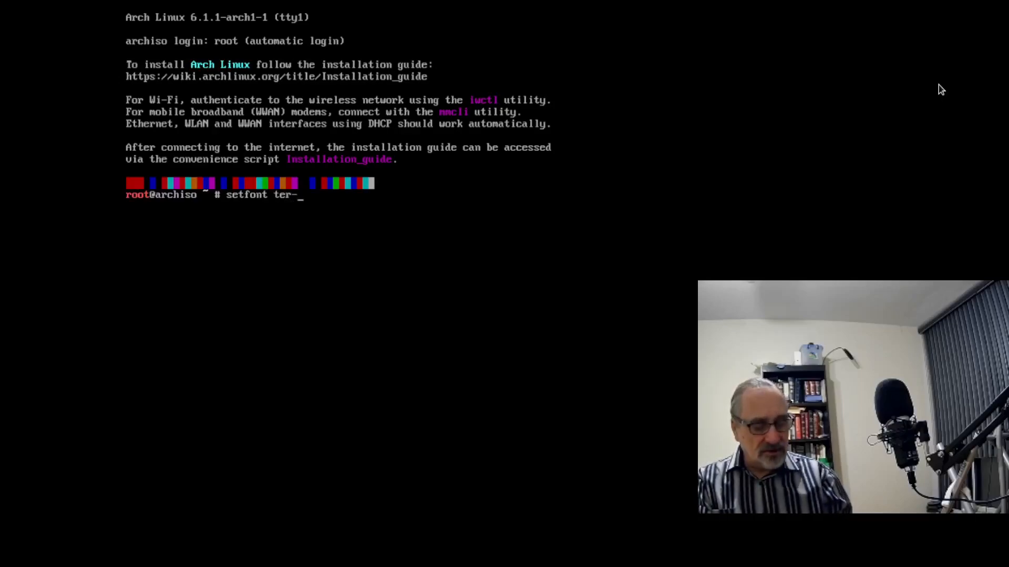
{"action": "type", "text": "132n"}
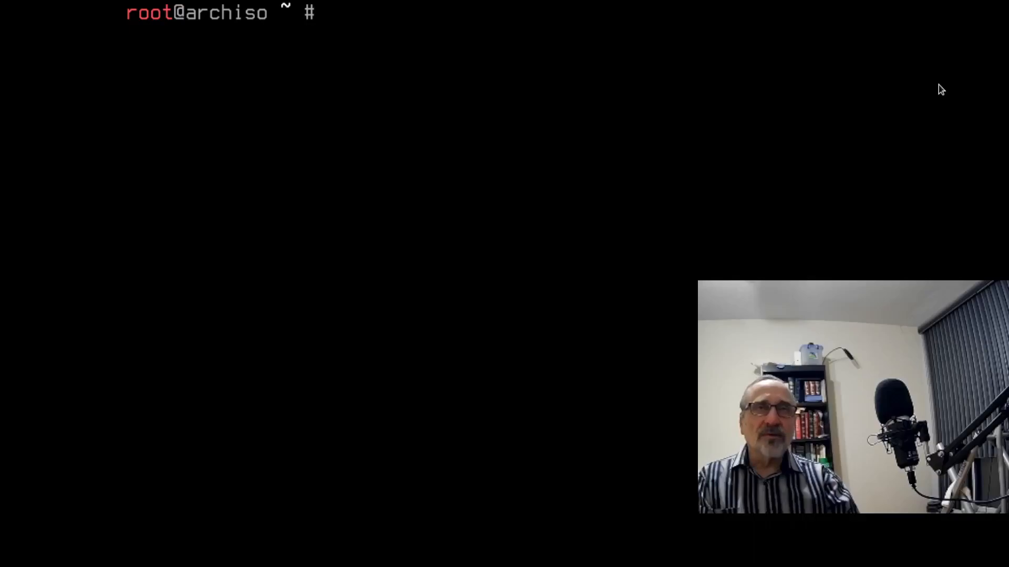
Step: Run lsblk to list the 40G disk vda and its partitions vda1–vda3
{"action": "type", "text": "l"}
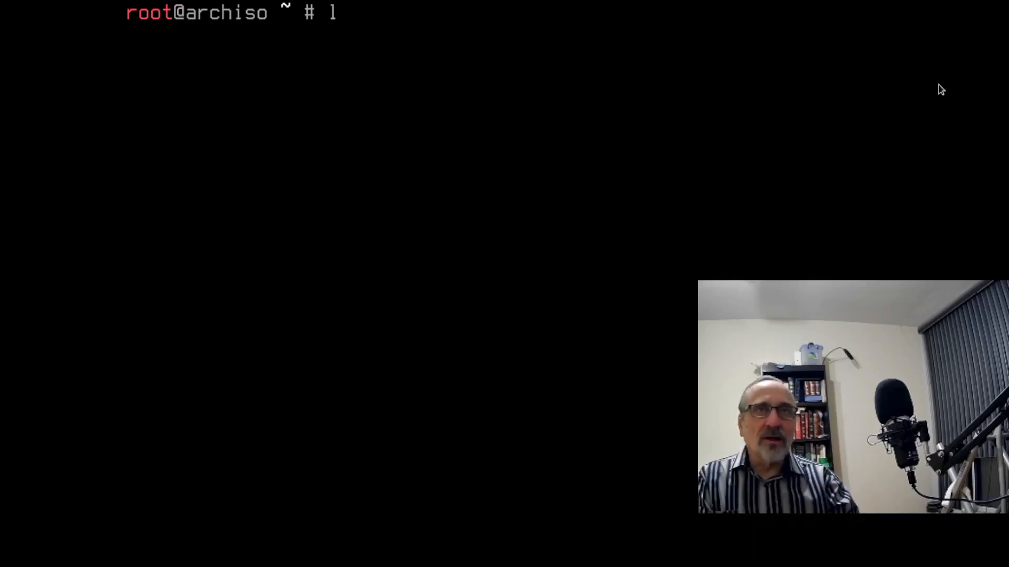
{"action": "type", "text": "sblk"}
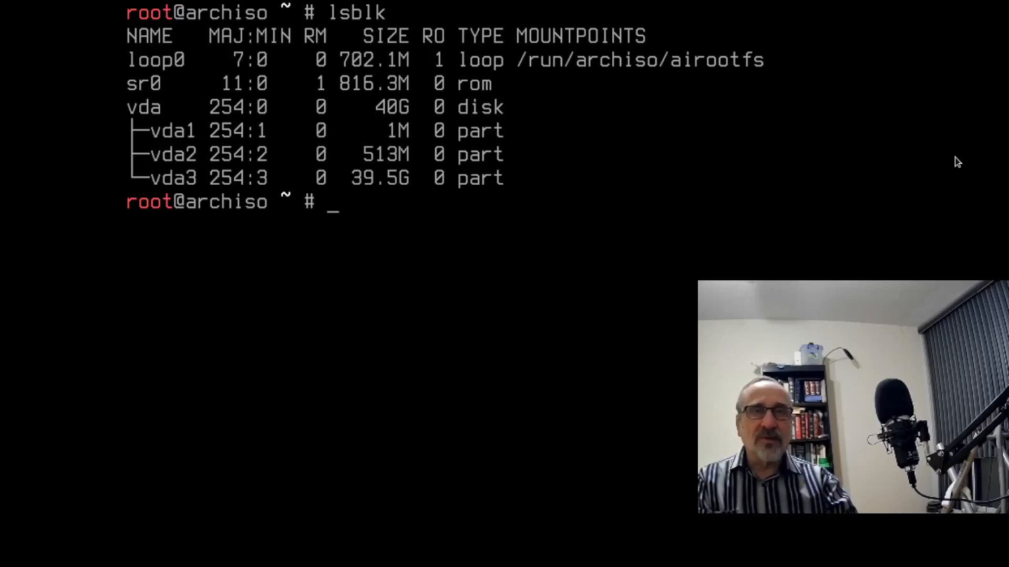
Step: Mount /dev/vda3 at /mnt
{"action": "type", "text": "mount"}
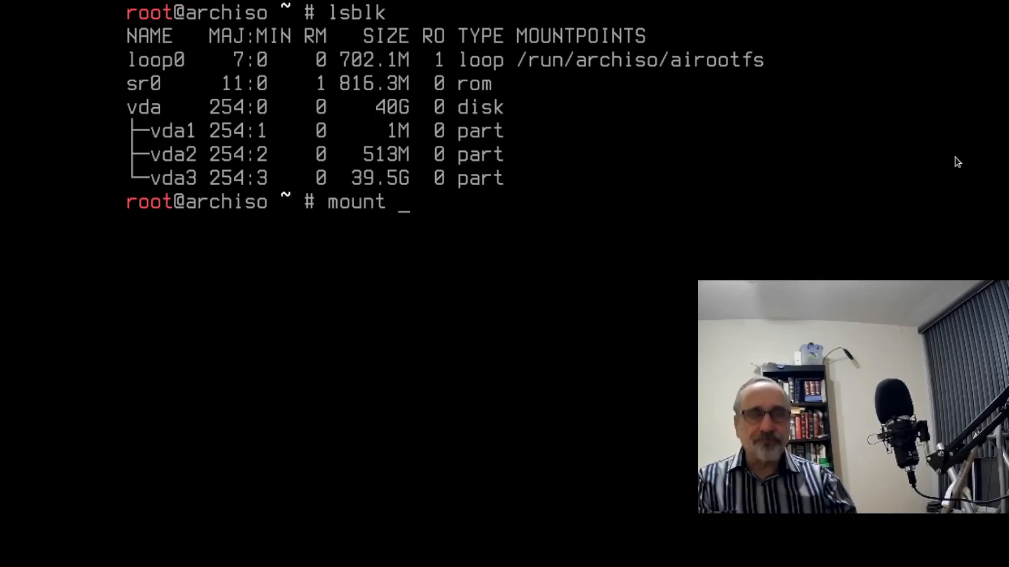
{"action": "type", "text": "/"}
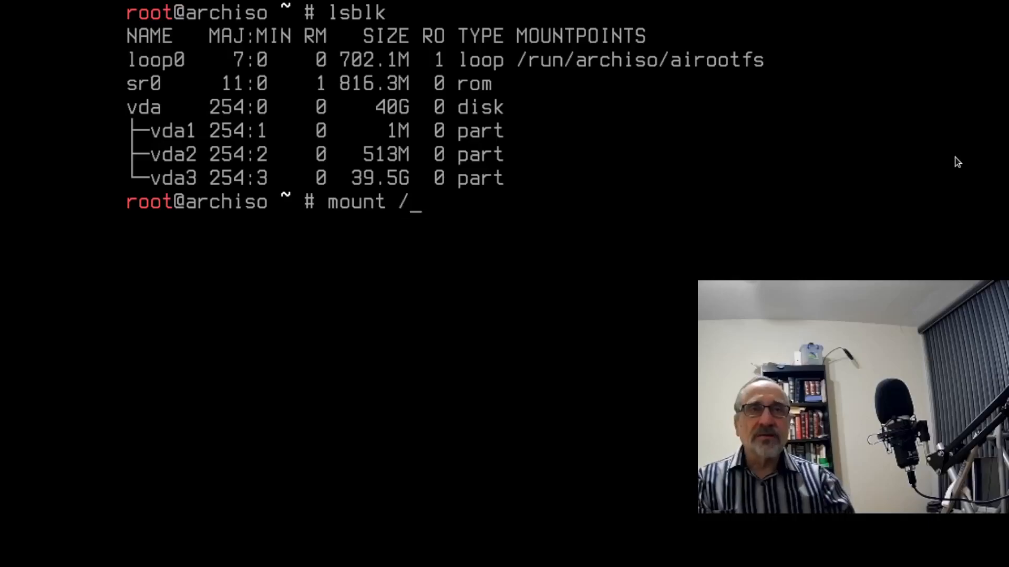
{"action": "type", "text": "dev/"}
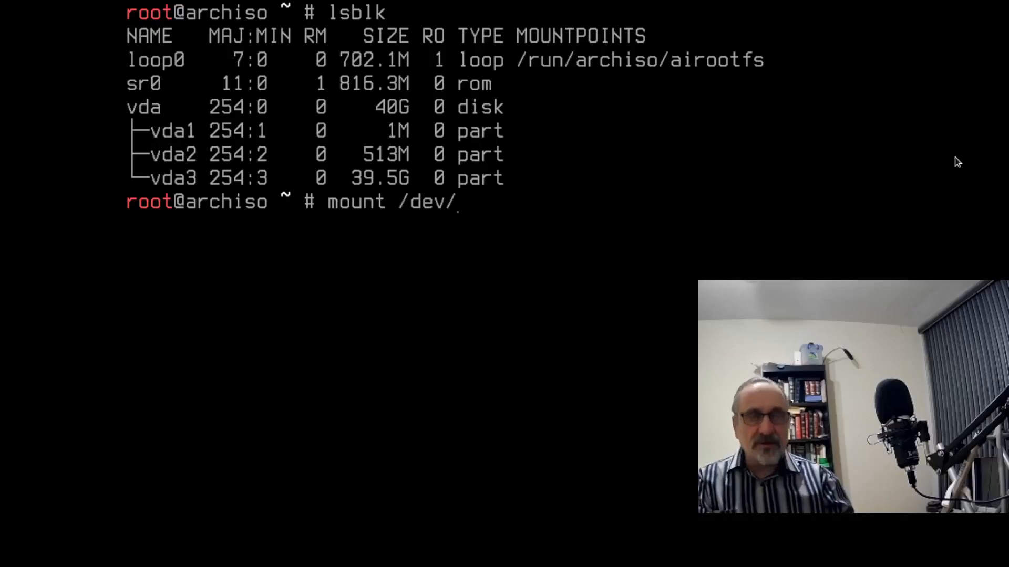
{"action": "type", "text": "v"}
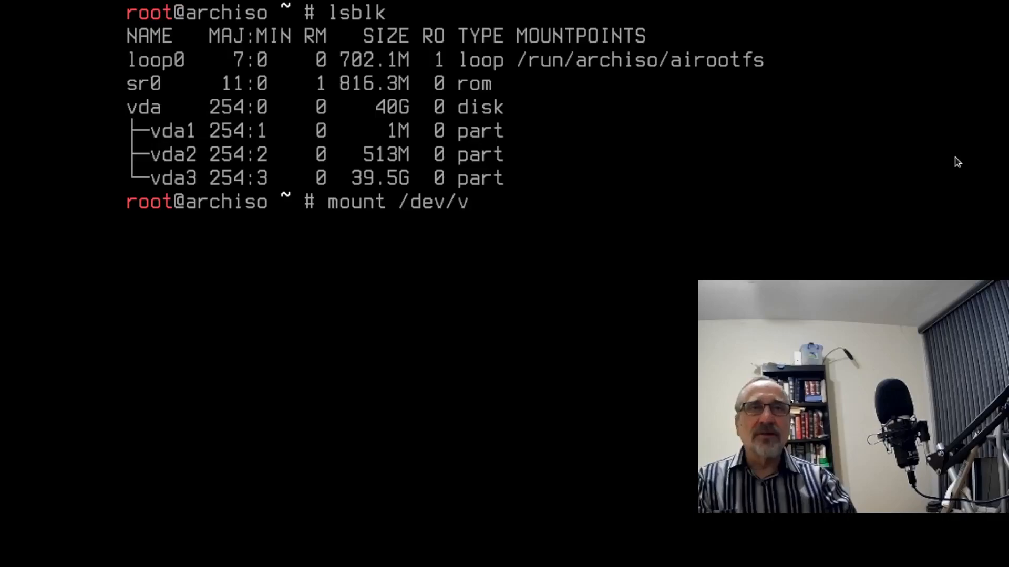
{"action": "type", "text": "da3 /"}
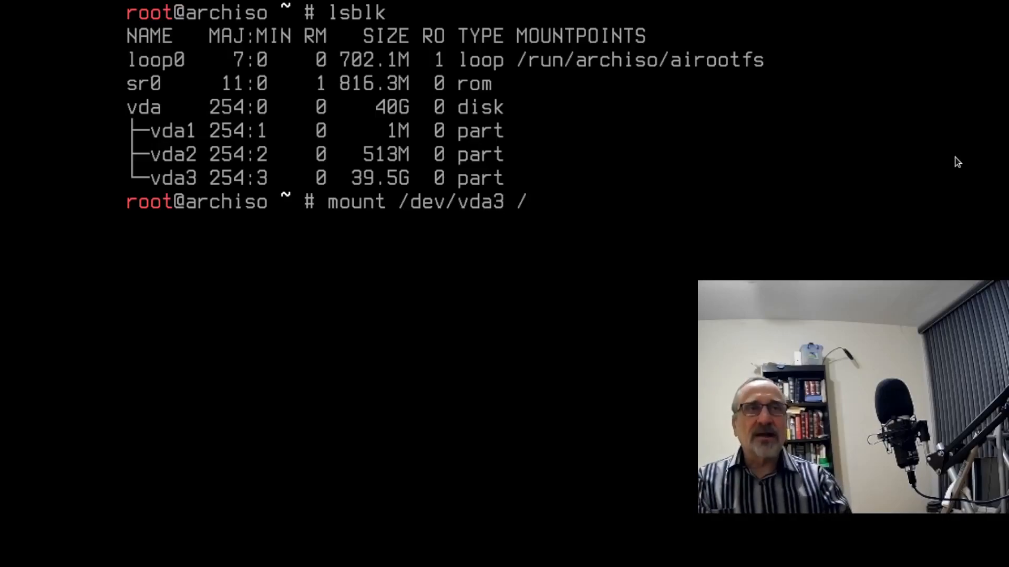
{"action": "type", "text": "mnt"}
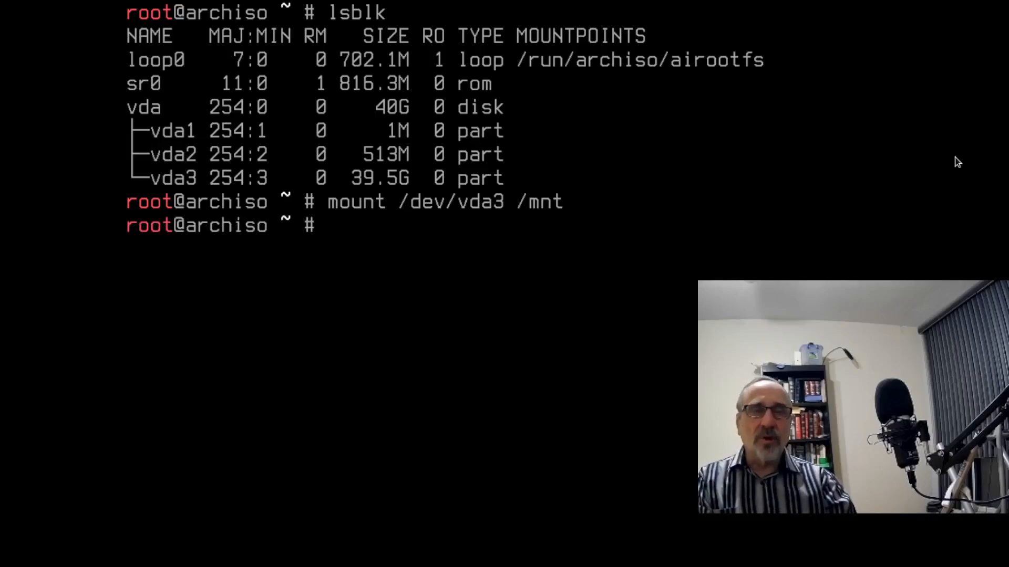
Step: Chroot into the Linux Mint system with arch-chroot /mnt
{"action": "type", "text": "ar"}
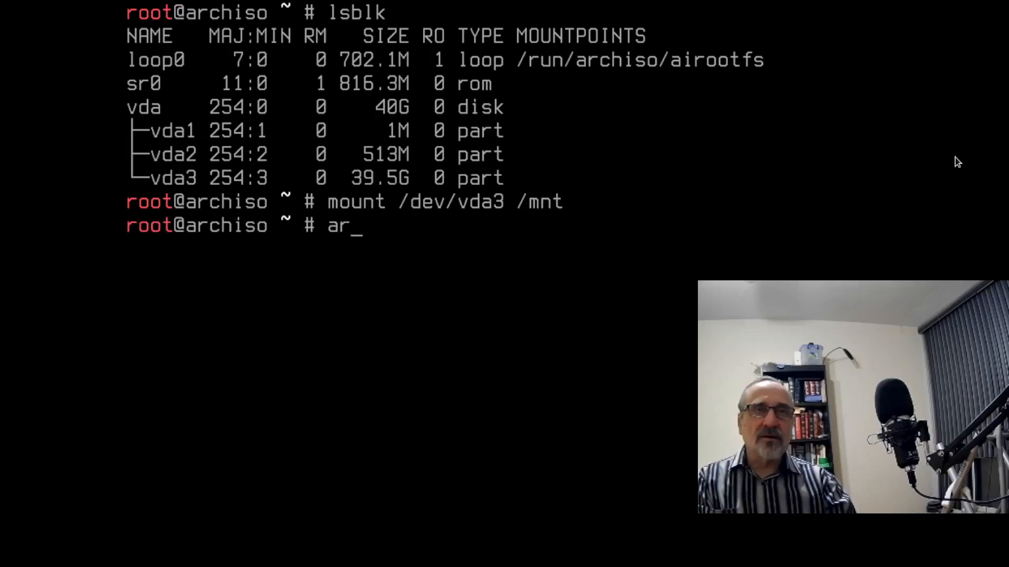
{"action": "type", "text": "ch-"}
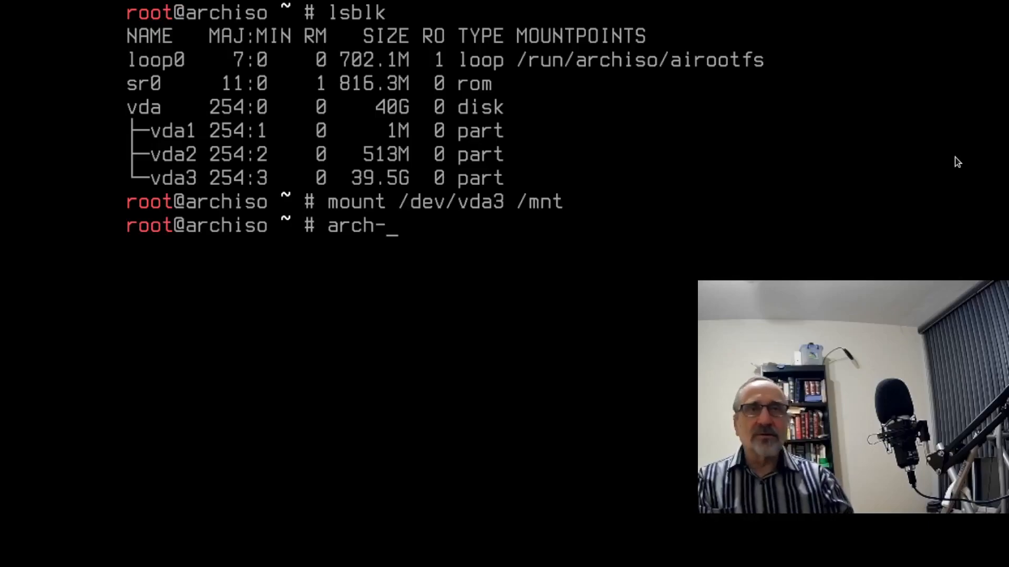
{"action": "type", "text": "chr"}
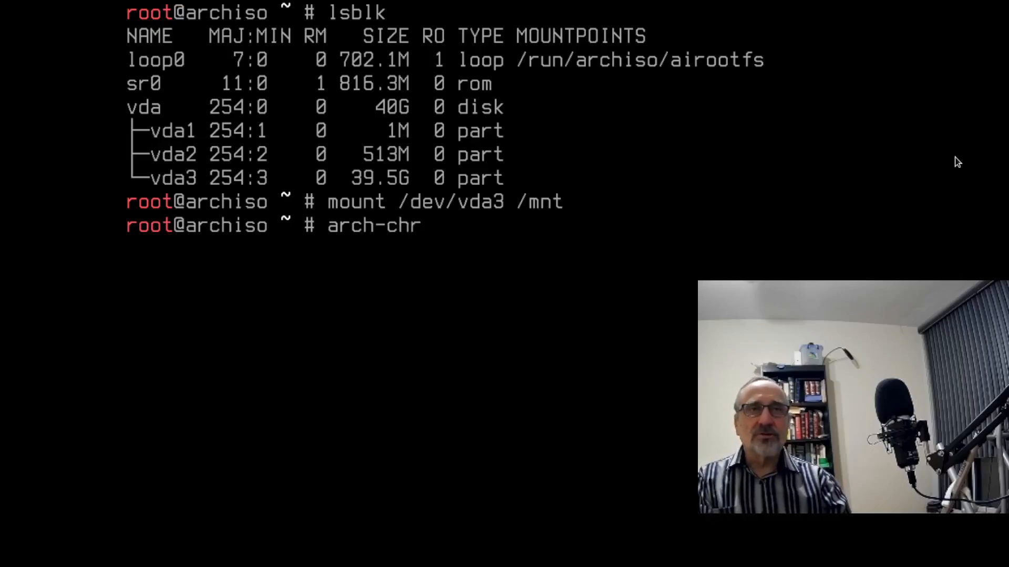
{"action": "type", "text": "oot"}
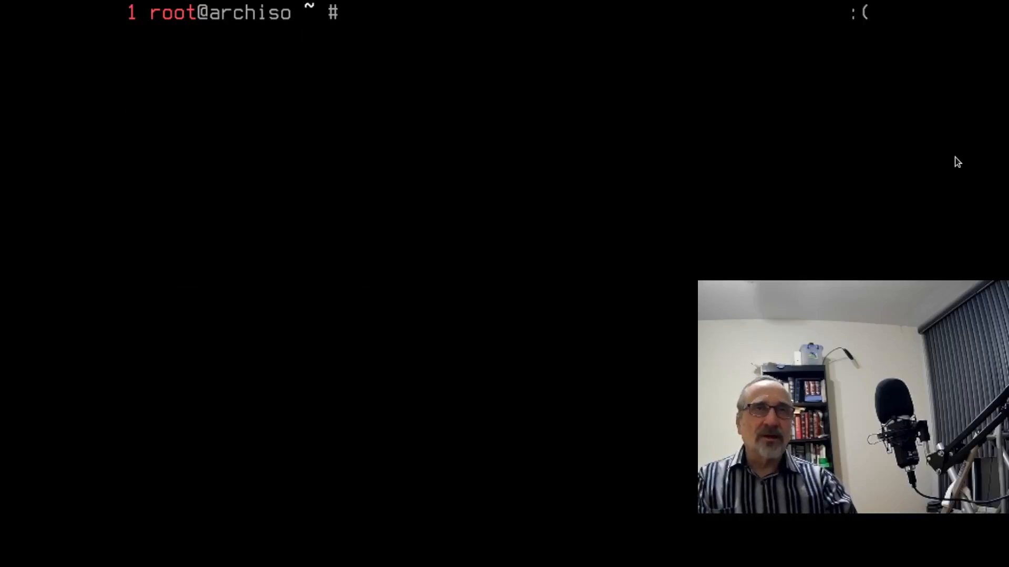
{"action": "type", "text": "a"}
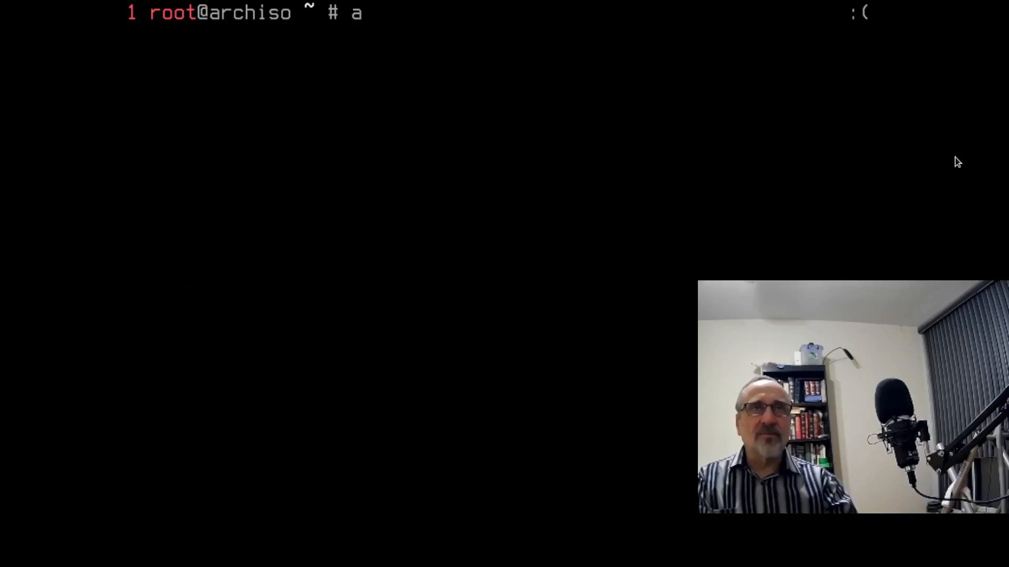
{"action": "type", "text": "rcv"}
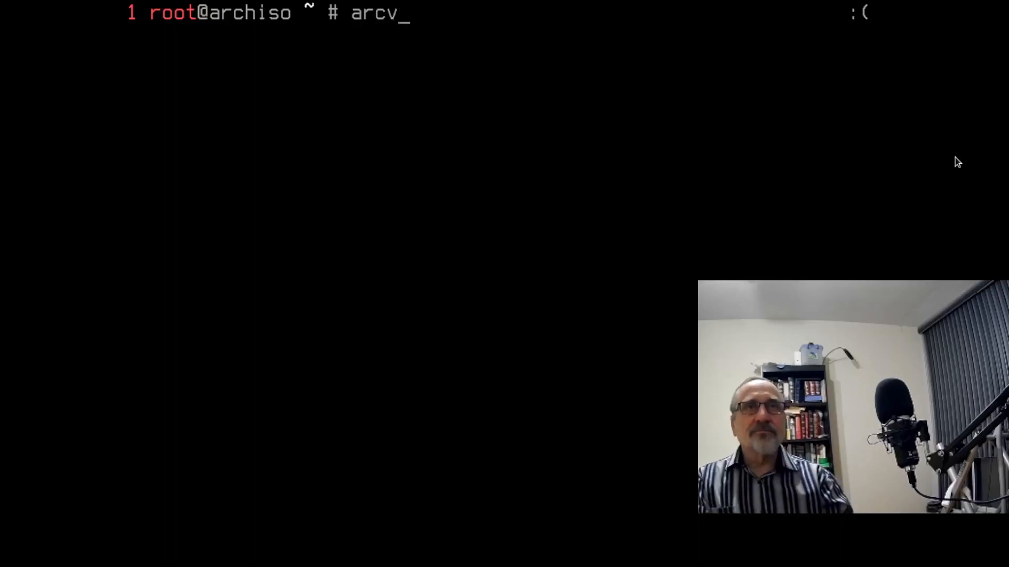
{"action": "type", "text": "arch-"}
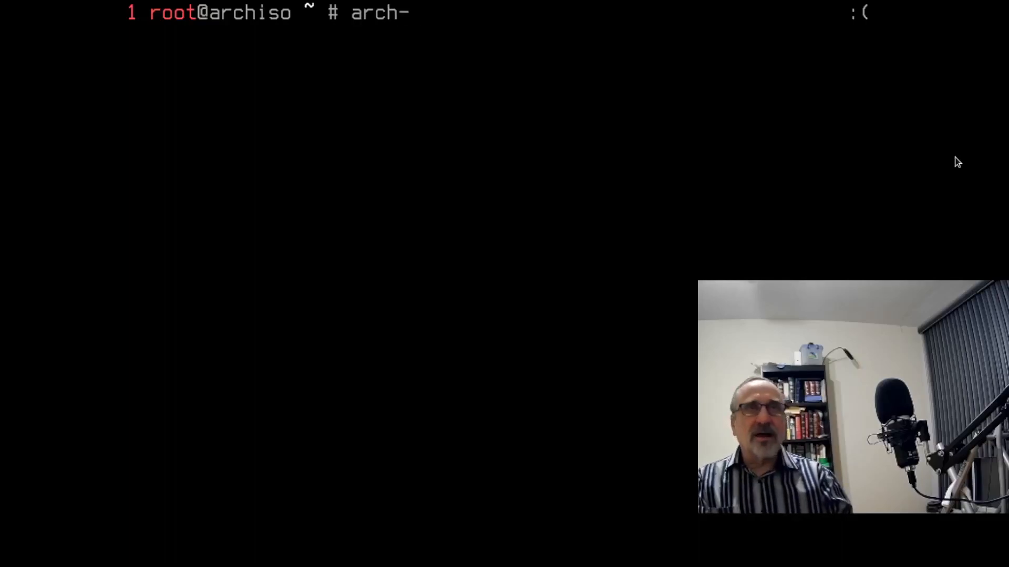
{"action": "type", "text": "chroot /"}
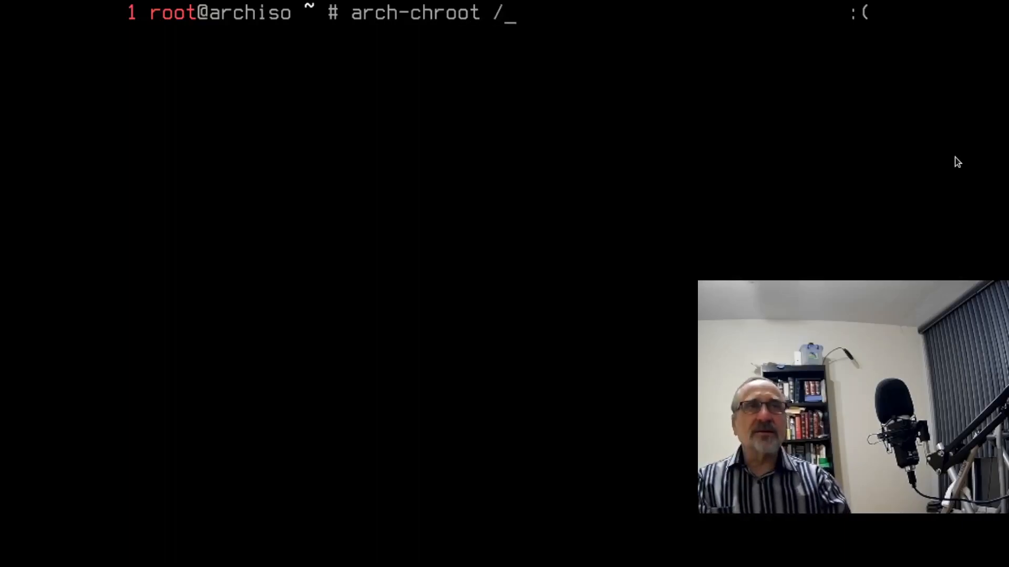
{"action": "type", "text": "mnt"}
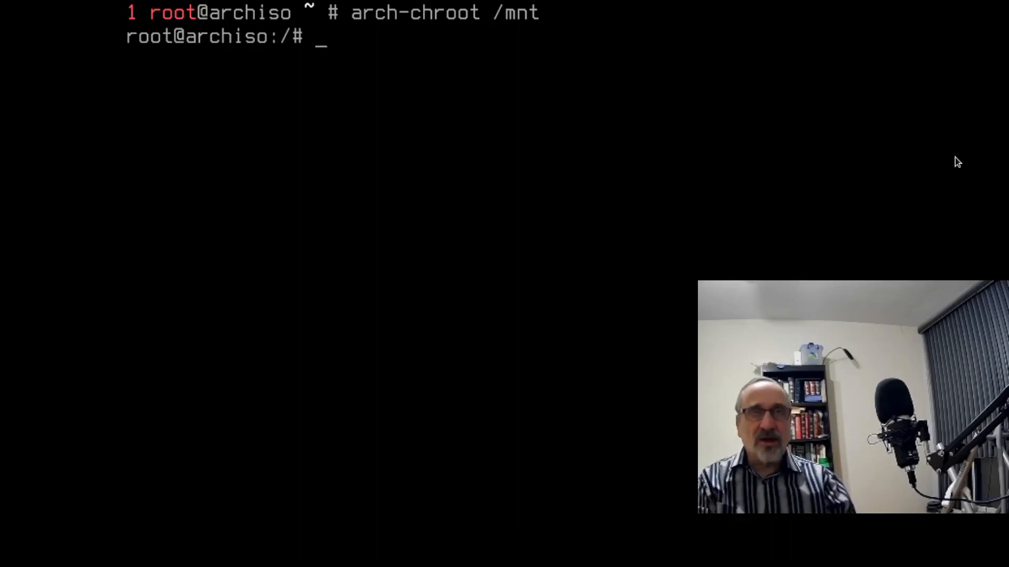
Step: Reset user mench's password with passwd mench and discard the stray repeated command
{"action": "type", "text": "passw"}
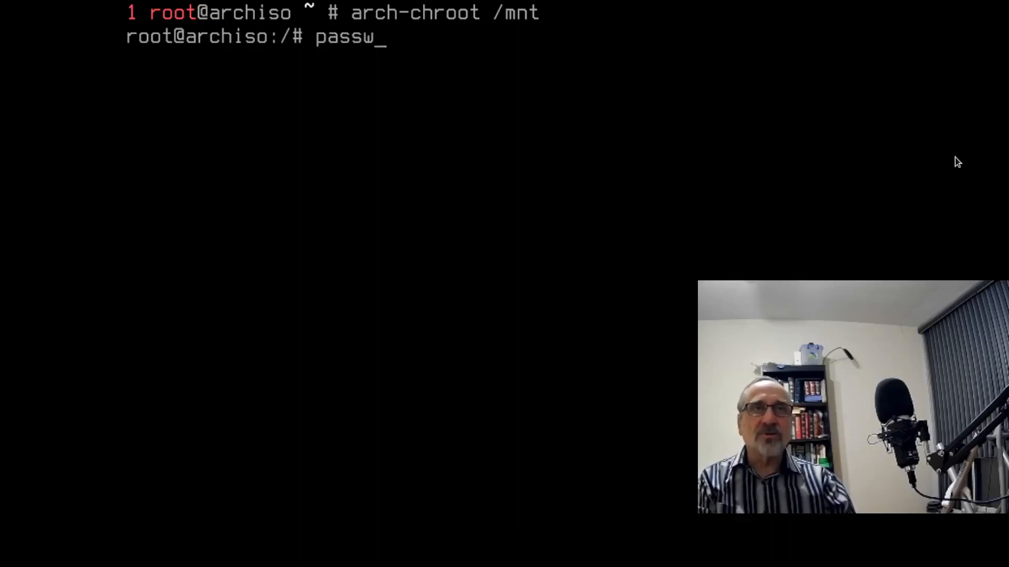
{"action": "type", "text": "d"}
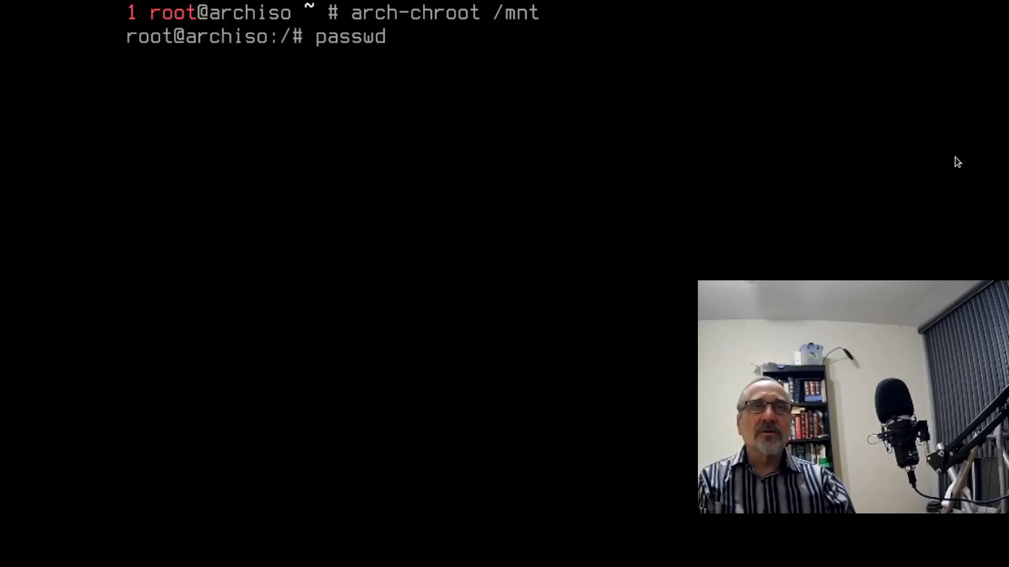
{"action": "type", "text": "mench"}
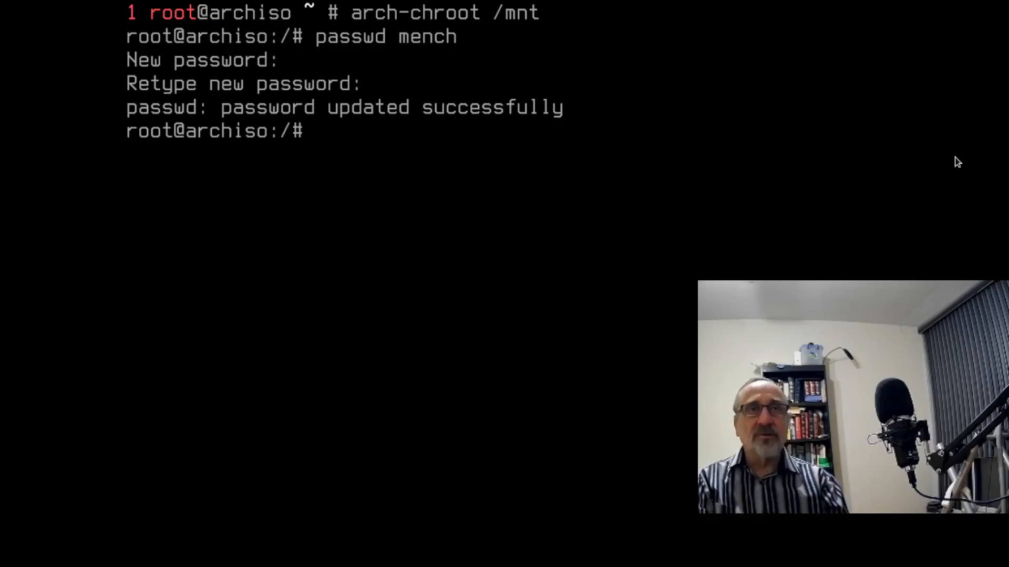
{"action": "type", "text": "pas"}
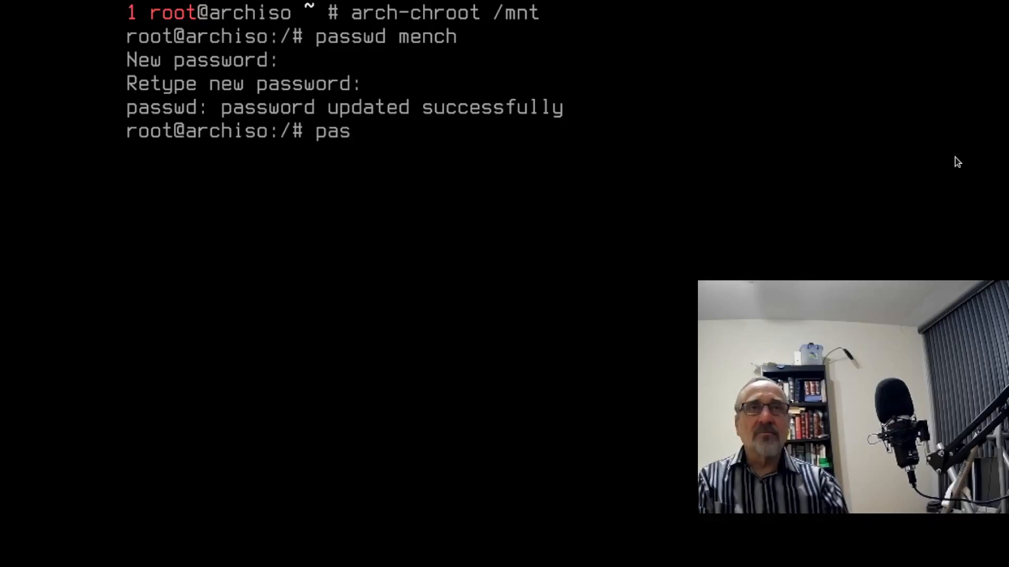
{"action": "type", "text": "swd me"}
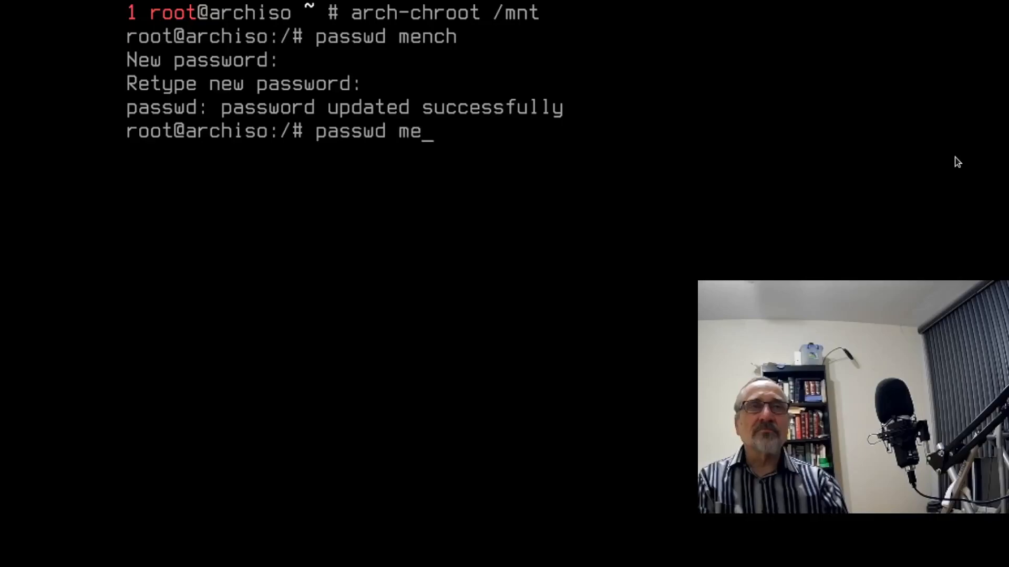
{"action": "key", "text": "Backspace"}
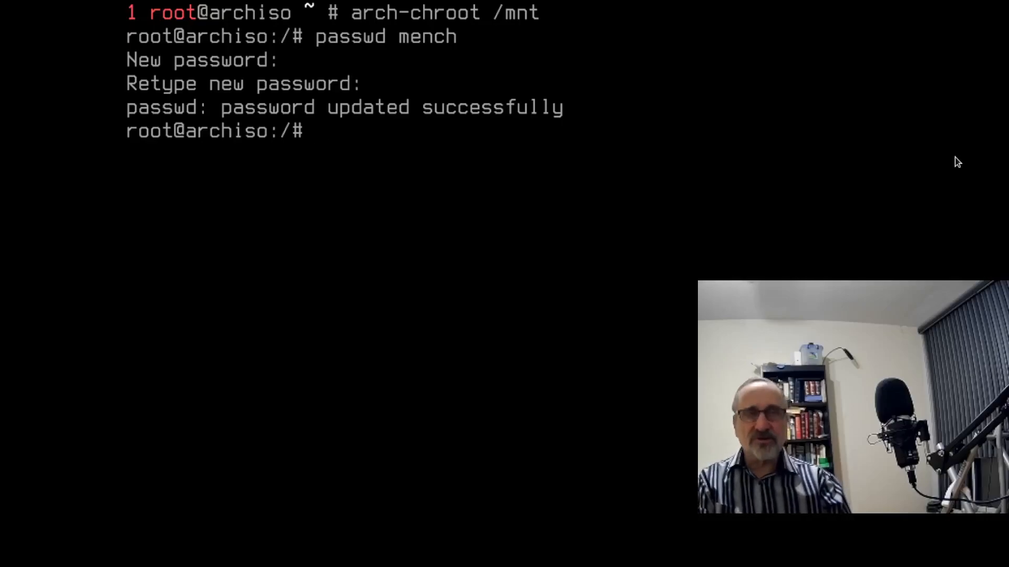
Step: Set a new root password with passwd, entering it twice
{"action": "type", "text": "passwd"}
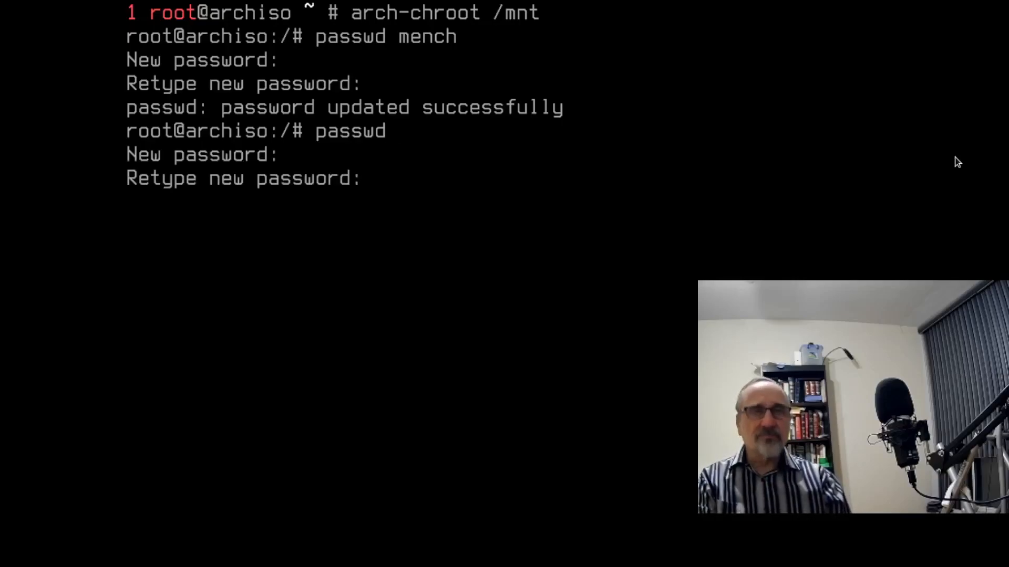
{"action": "key", "text": "Return"}
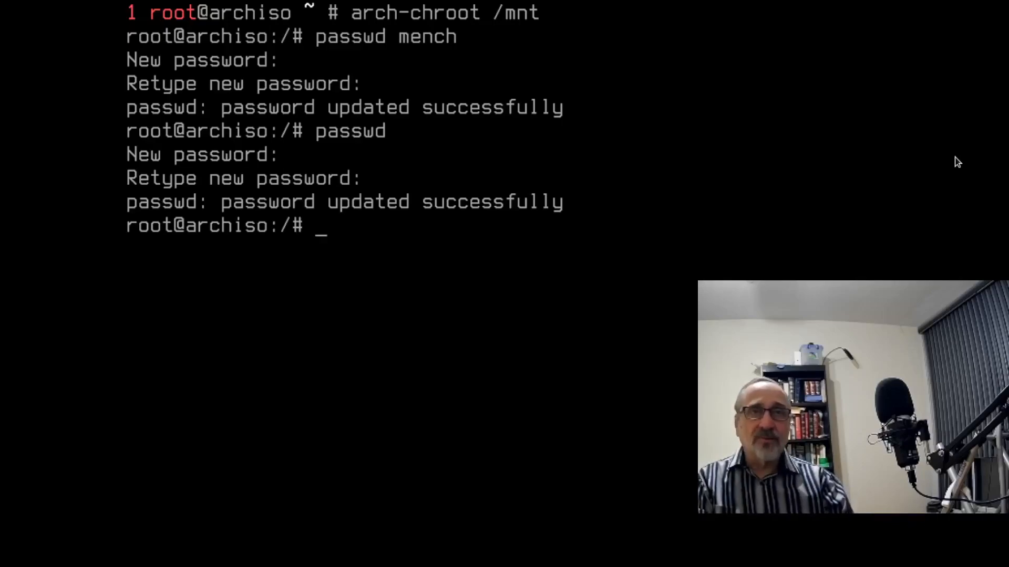
Step: Exit the chroot, run umount -R /mnt, and schedule a shutdown
{"action": "type", "text": "um"}
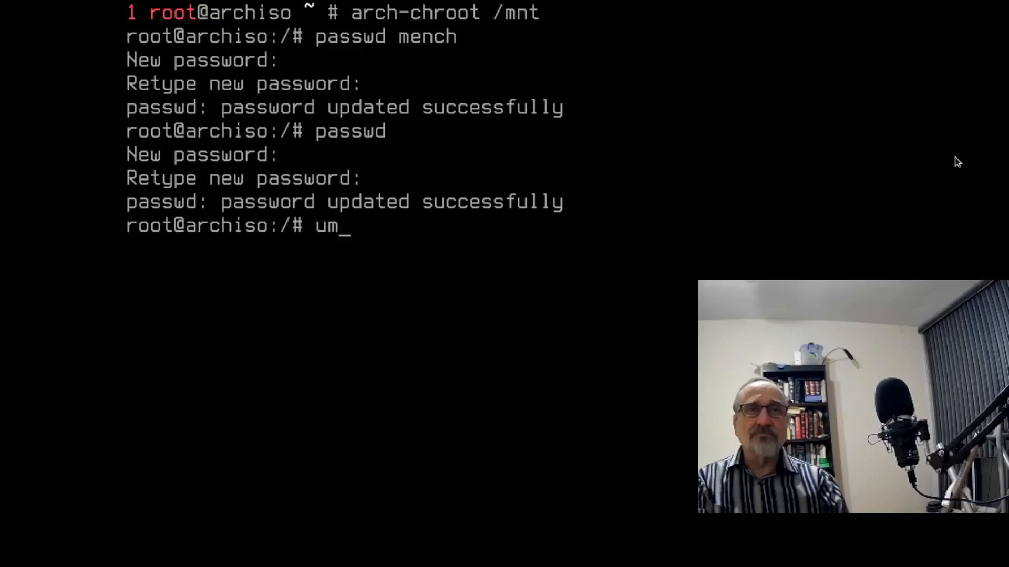
{"action": "type", "text": "exit"}
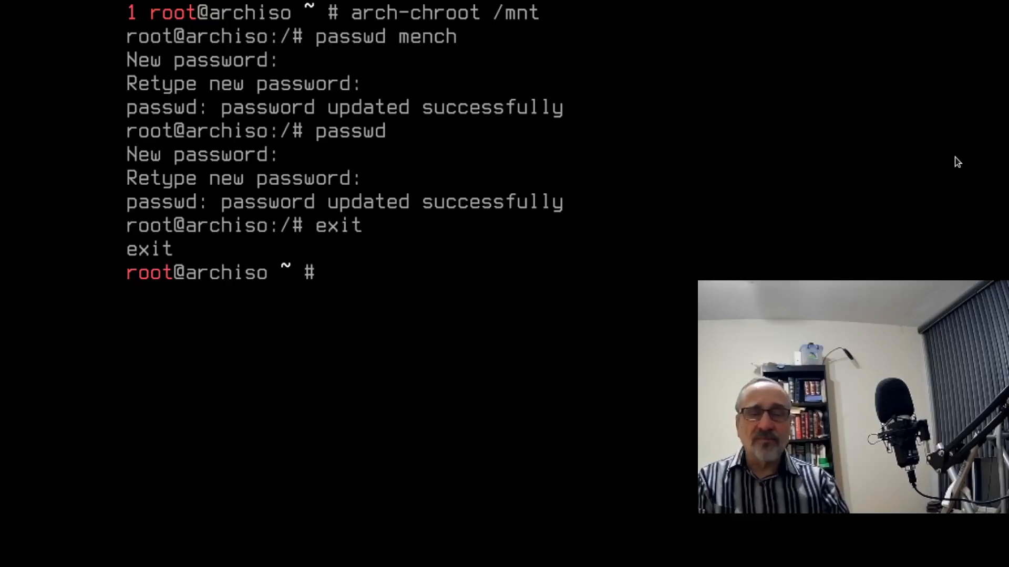
{"action": "type", "text": "umount"}
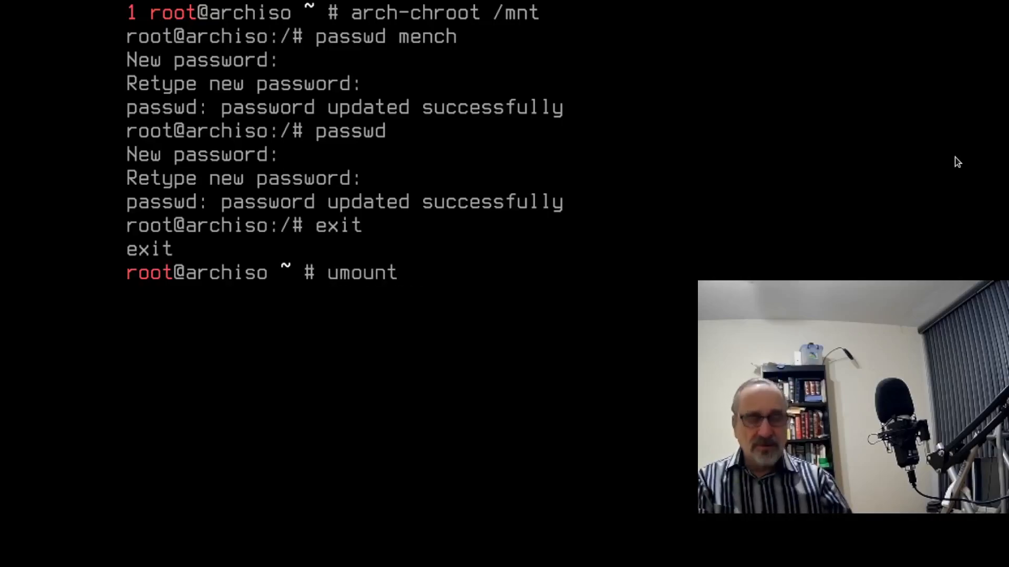
{"action": "type", "text": "-"}
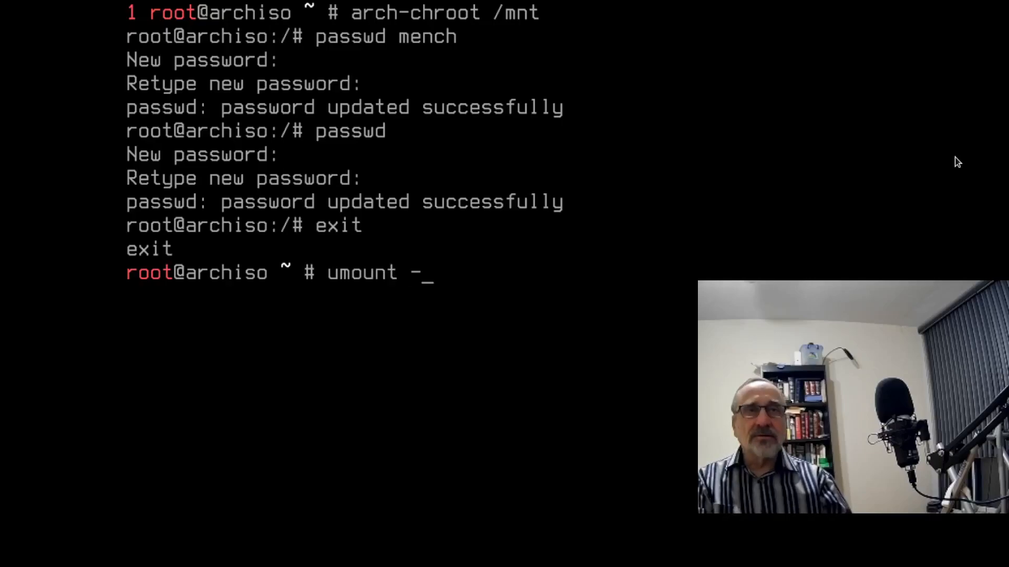
{"action": "type", "text": "R /mnt"}
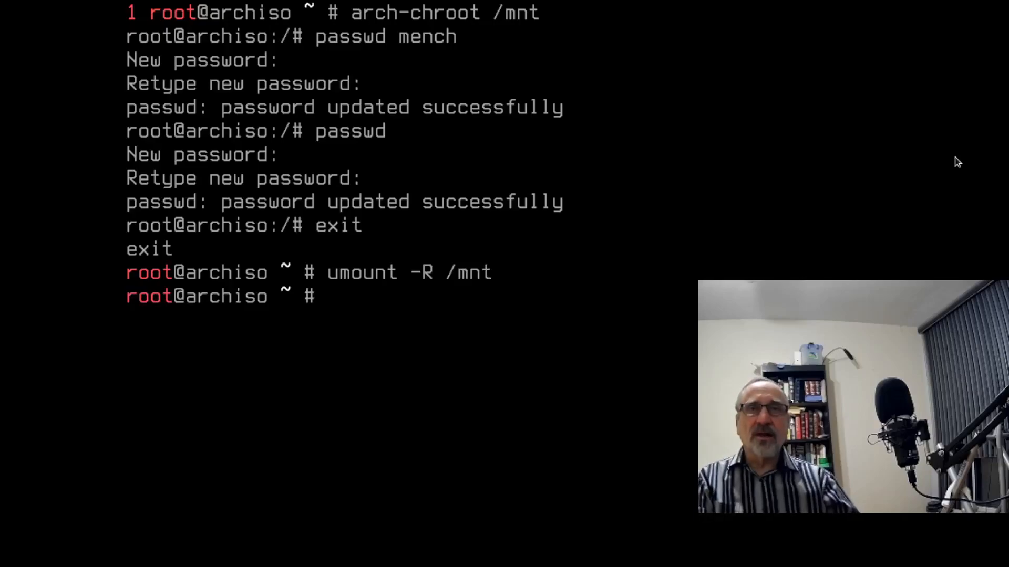
{"action": "type", "text": "shutdown"}
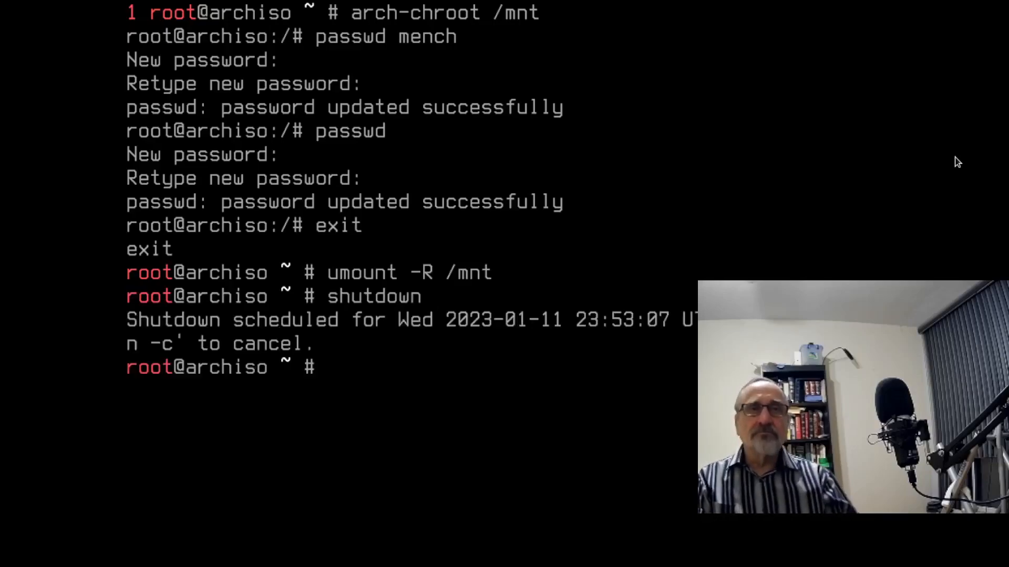
{"action": "type", "text": "sh"}
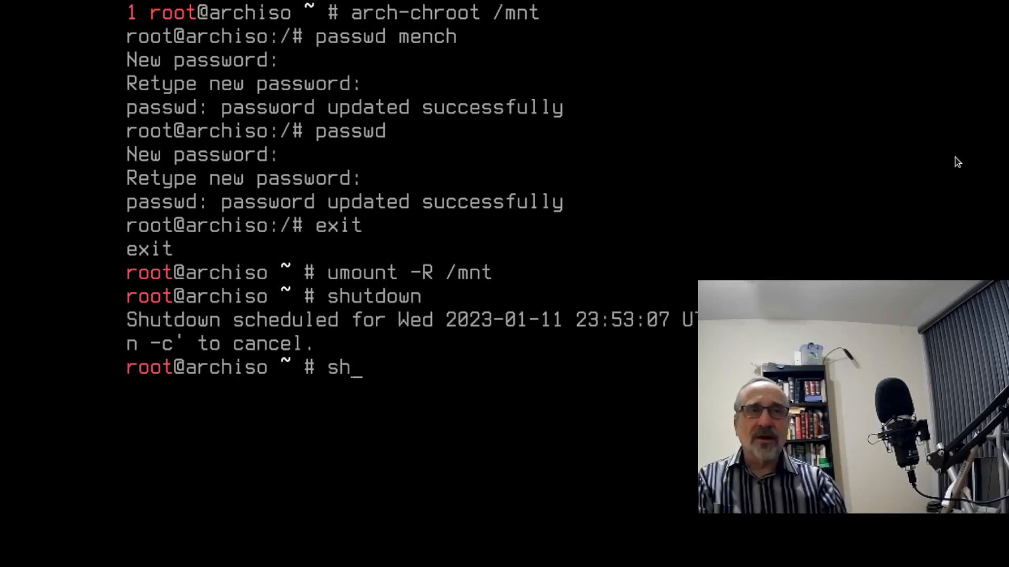